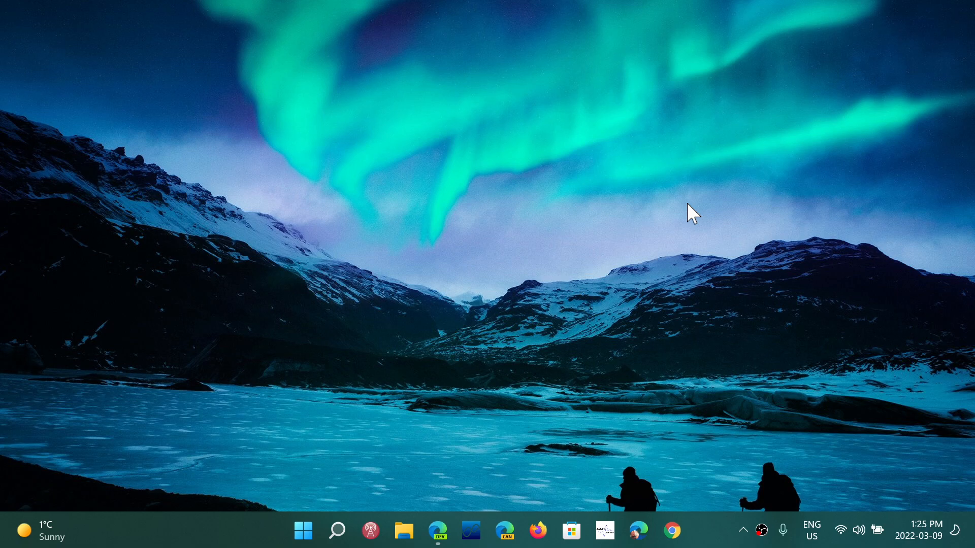
mouse_move(380, 254)
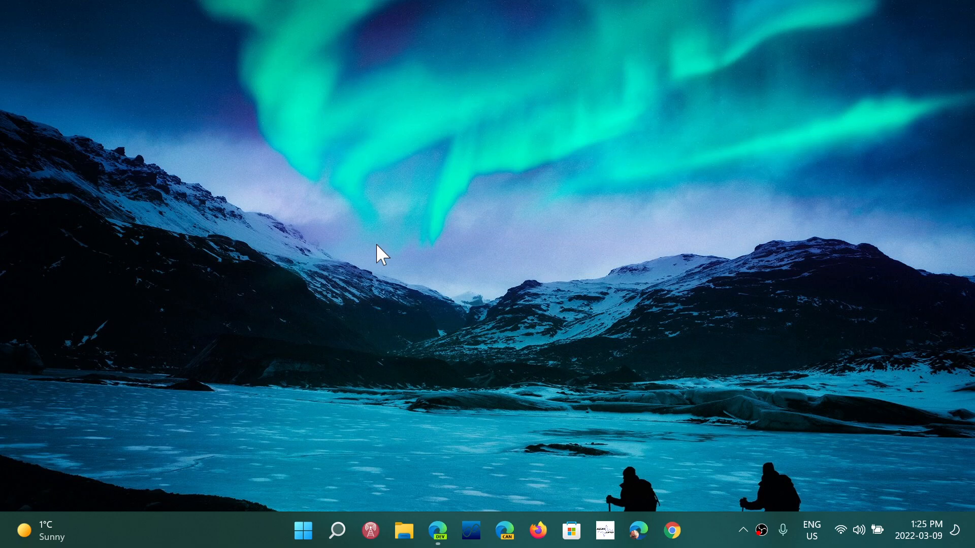
mouse_move(437, 530)
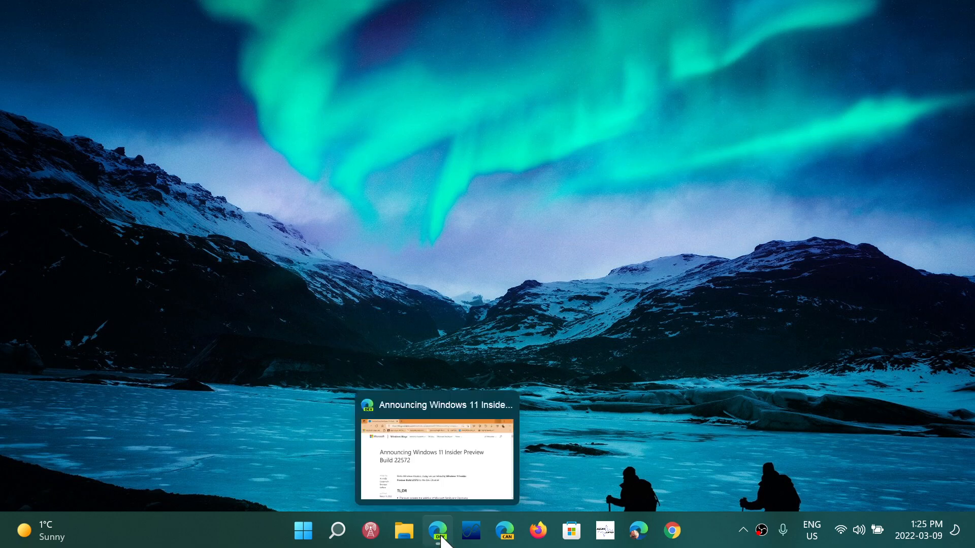
Step: Restore the Edge Dev window and scroll past the highlights and Microsoft Family to Clipchamp
click(437, 530)
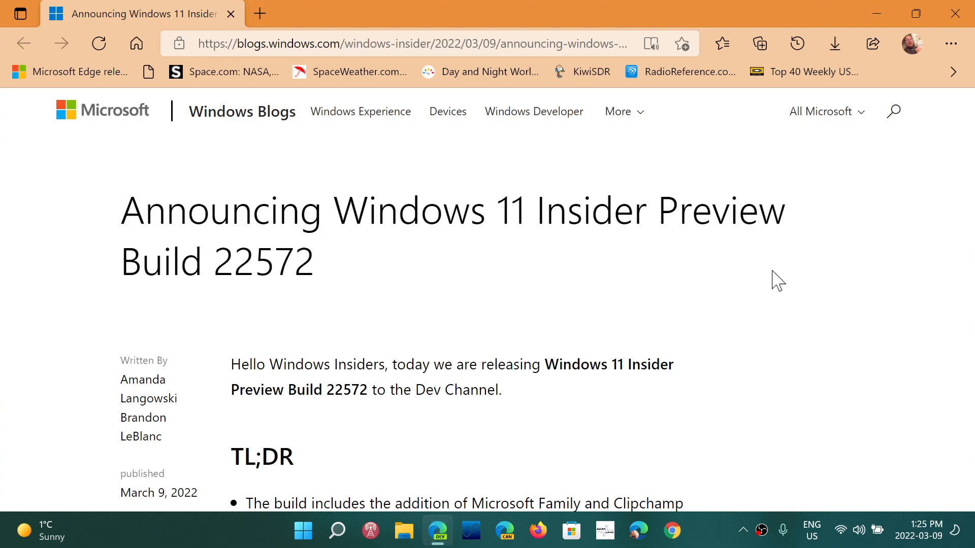
scroll(down, 3)
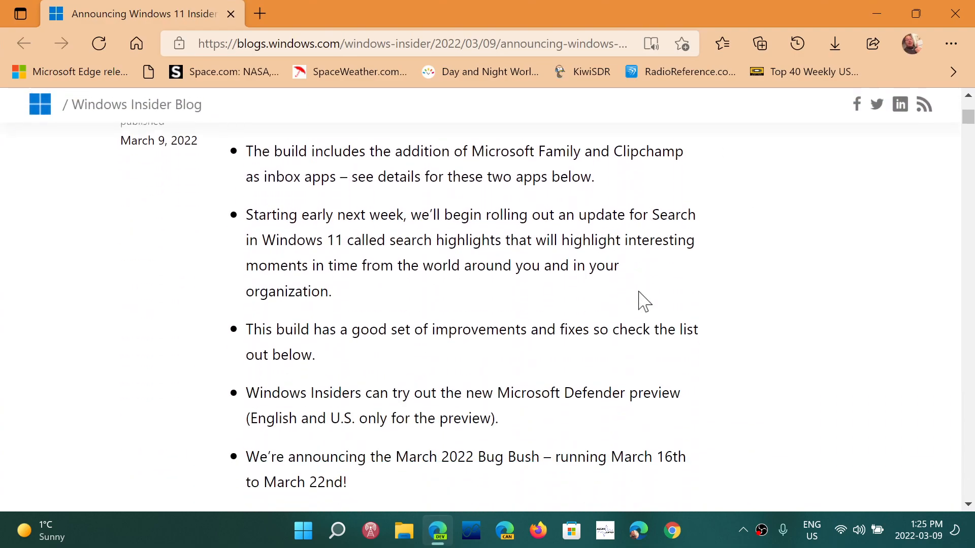
scroll(down, 3)
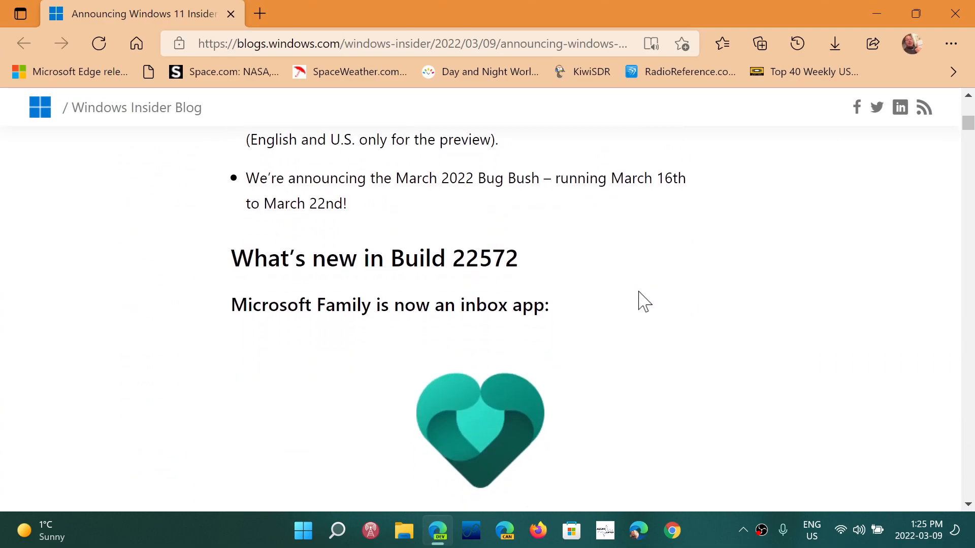
scroll(down, 3)
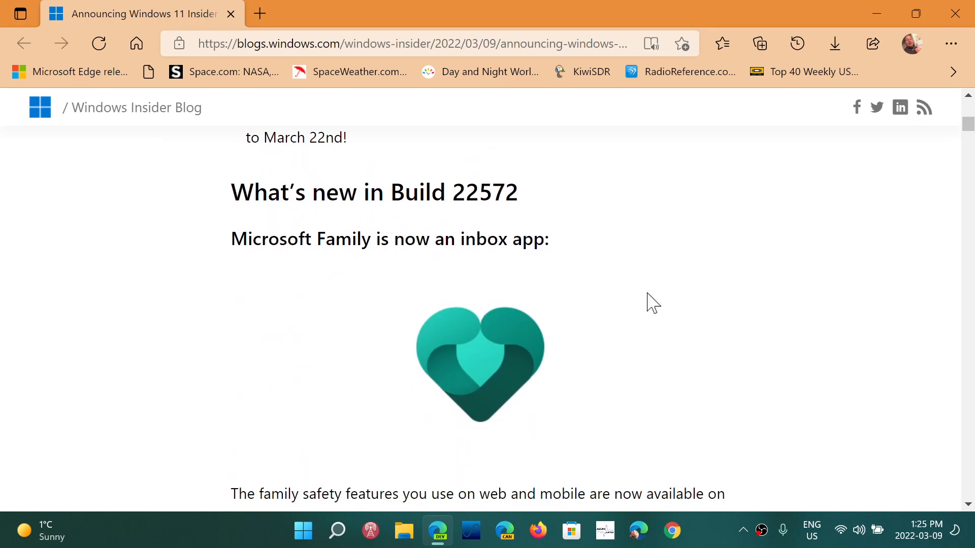
scroll(down, 3)
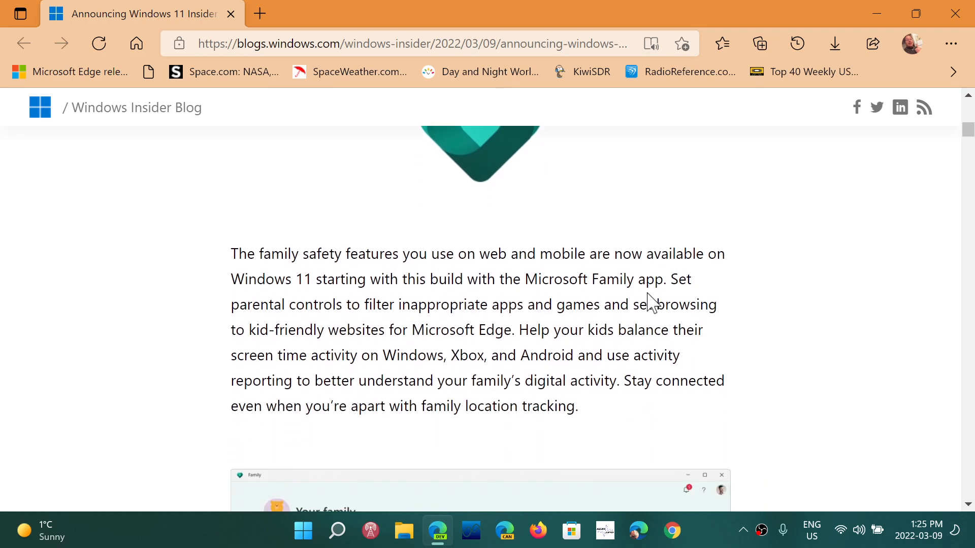
scroll(down, 3)
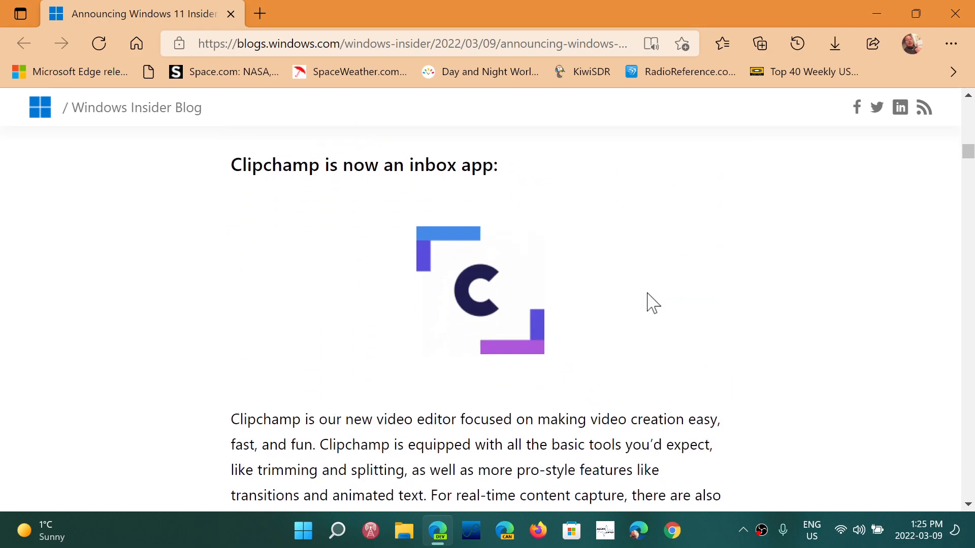
scroll(down, 3)
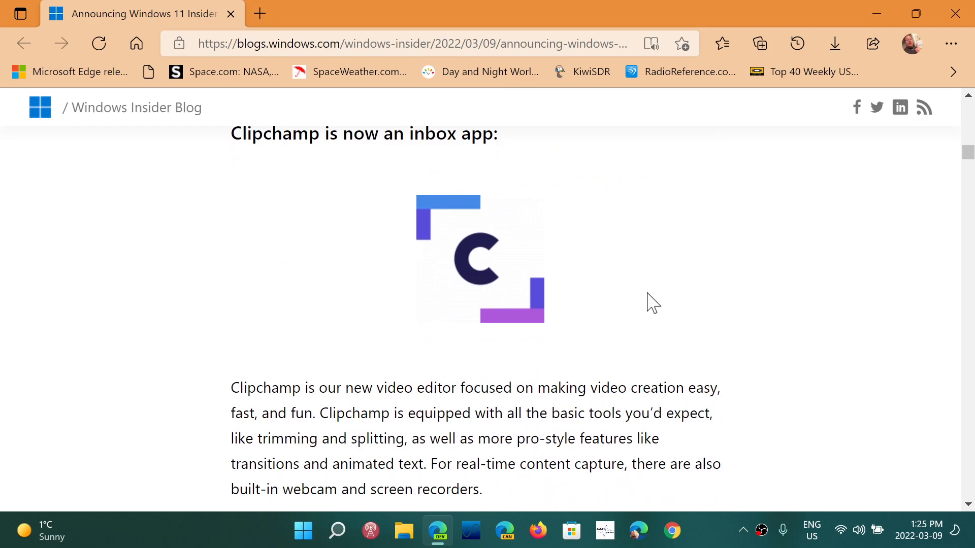
scroll(down, 3)
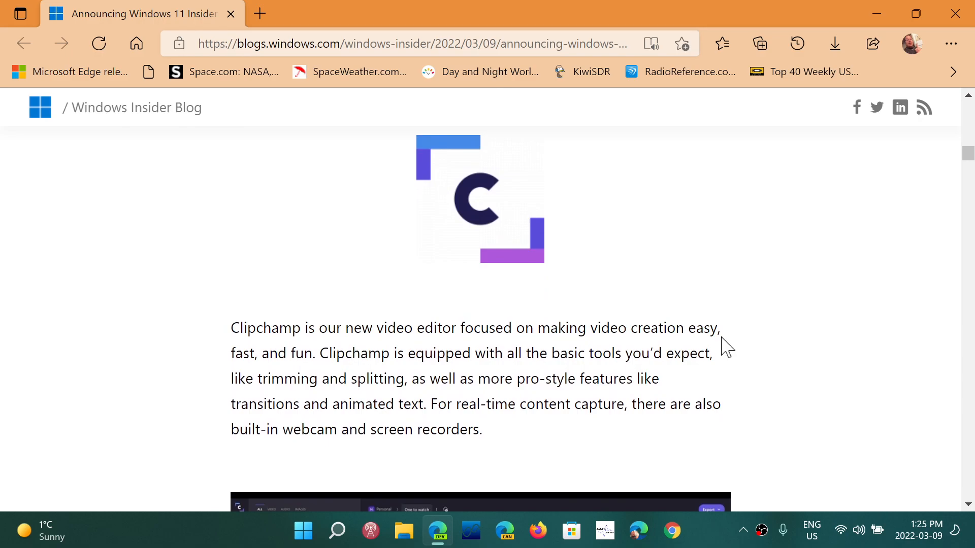
Step: Scroll through Coming Soon, search highlights, and the Print Queue, File Explorer and Settings changes
scroll(down, 3)
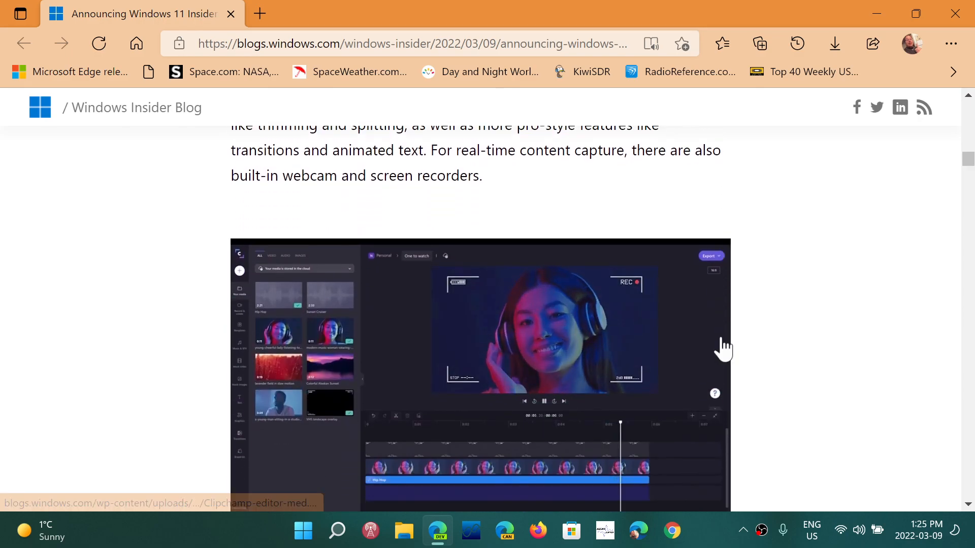
scroll(down, 3)
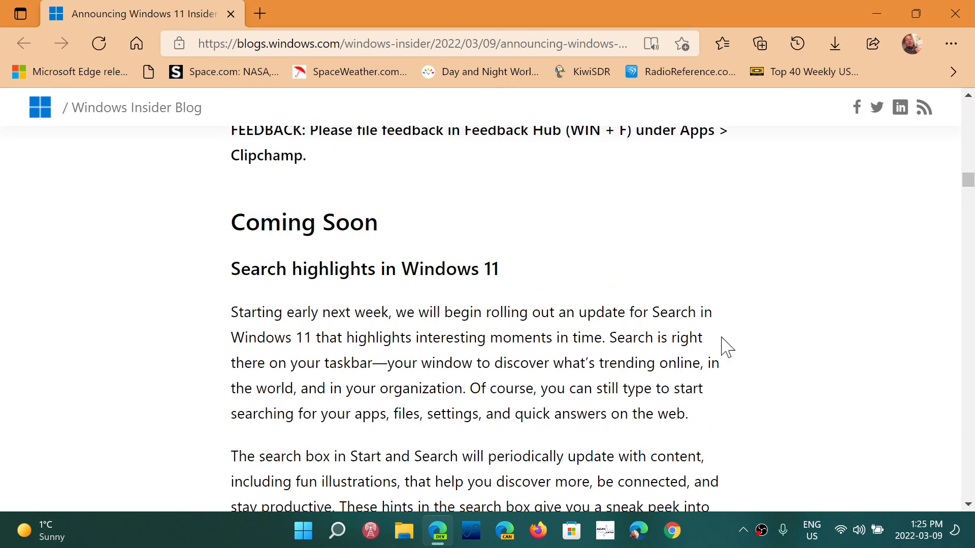
scroll(down, 3)
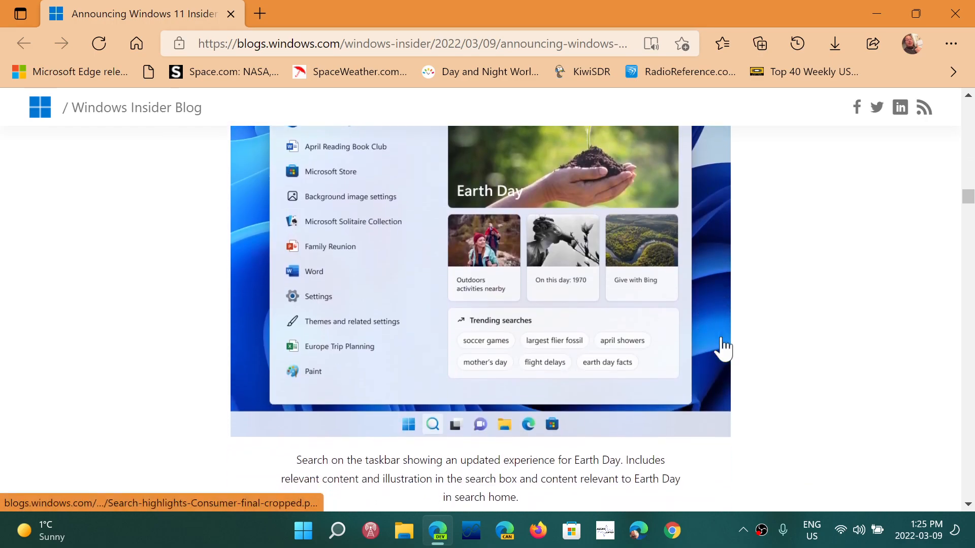
scroll(down, 3)
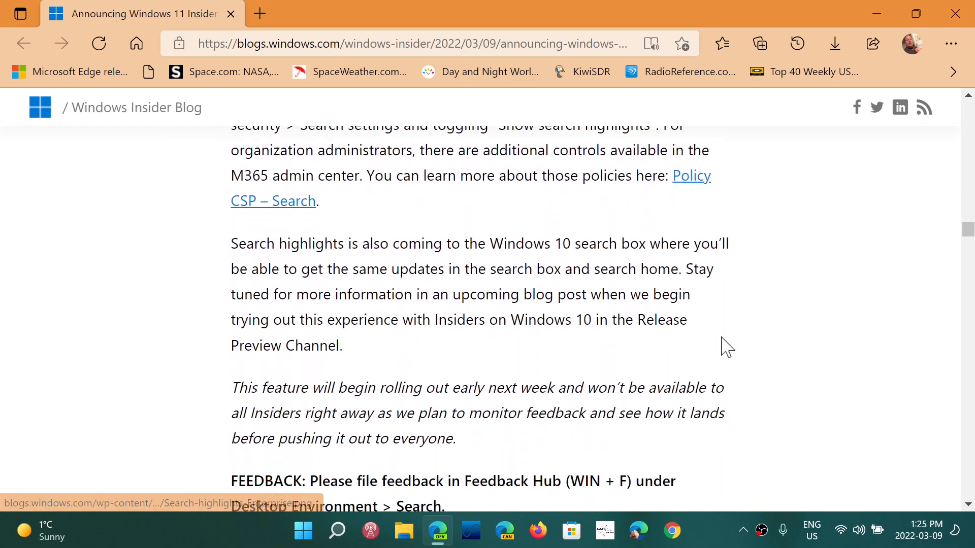
scroll(down, 3)
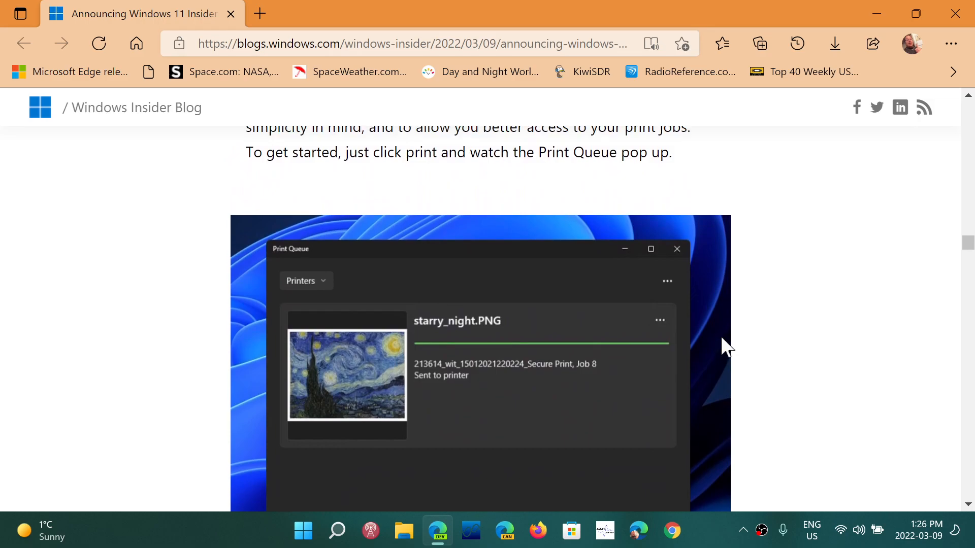
scroll(down, 3)
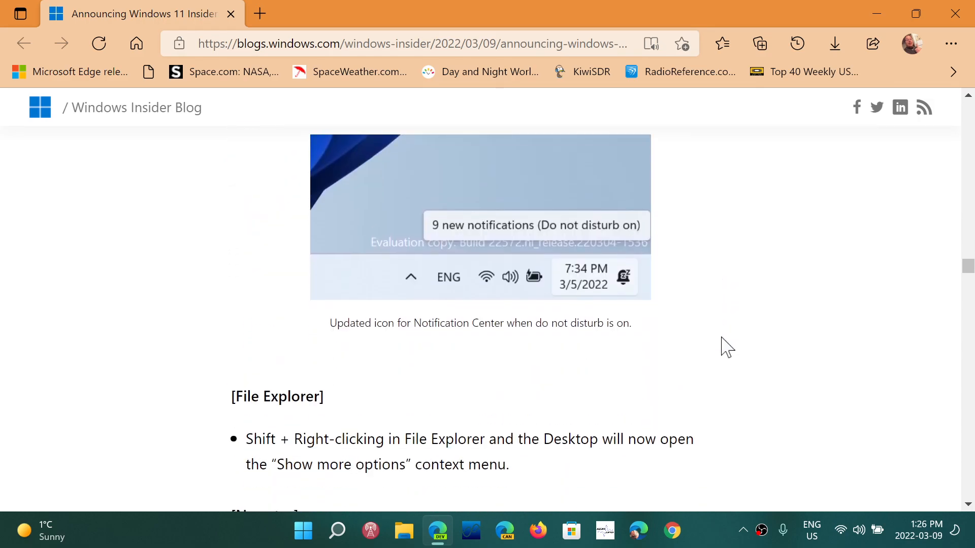
scroll(down, 3)
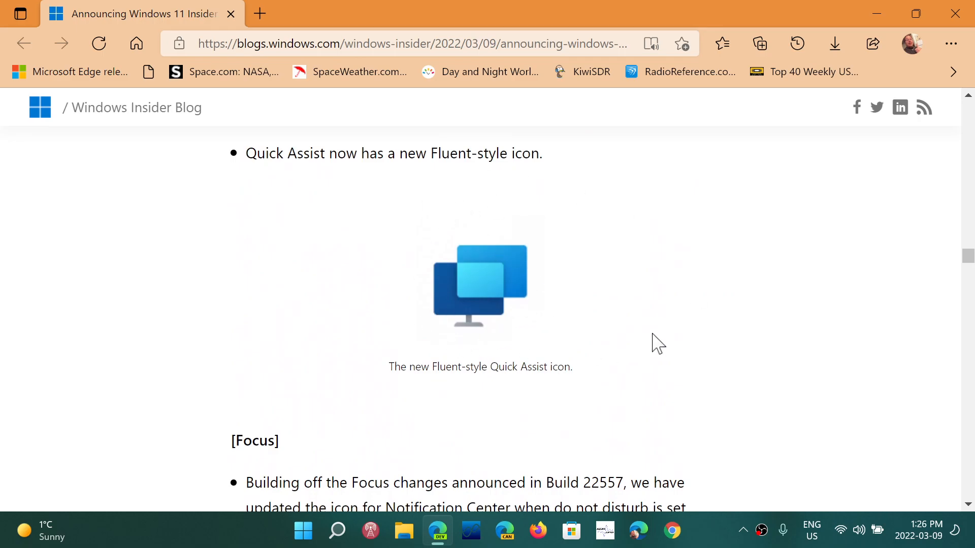
scroll(down, 3)
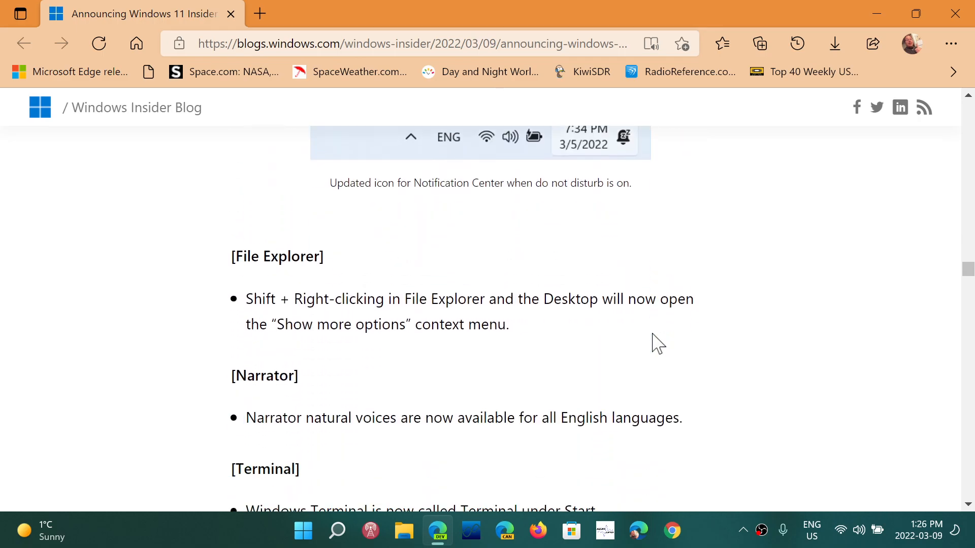
scroll(down, 3)
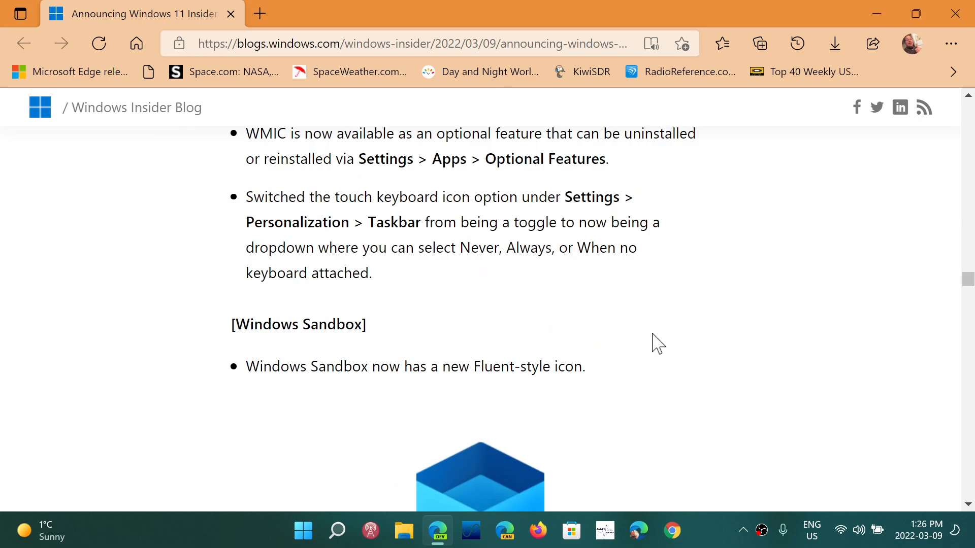
scroll(down, 3)
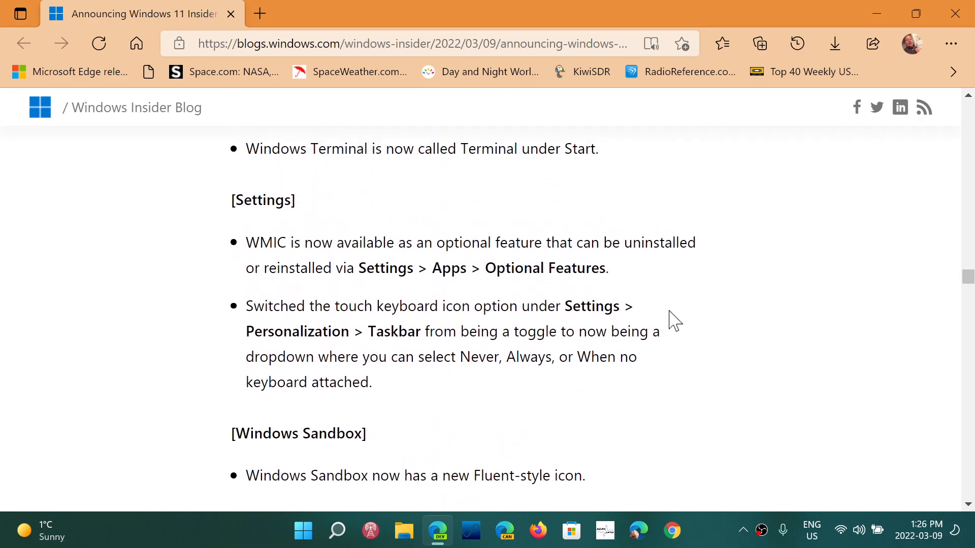
scroll(down, 3)
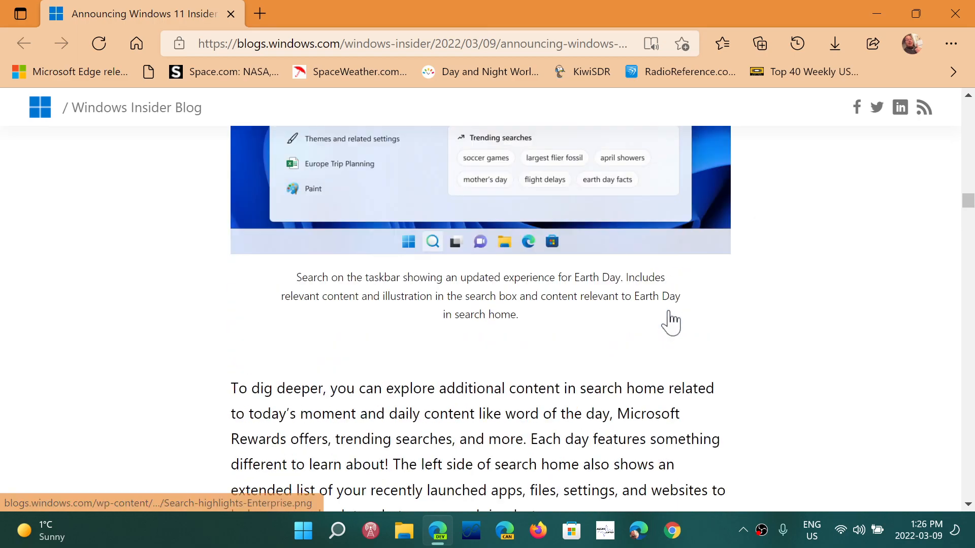
scroll(down, 3)
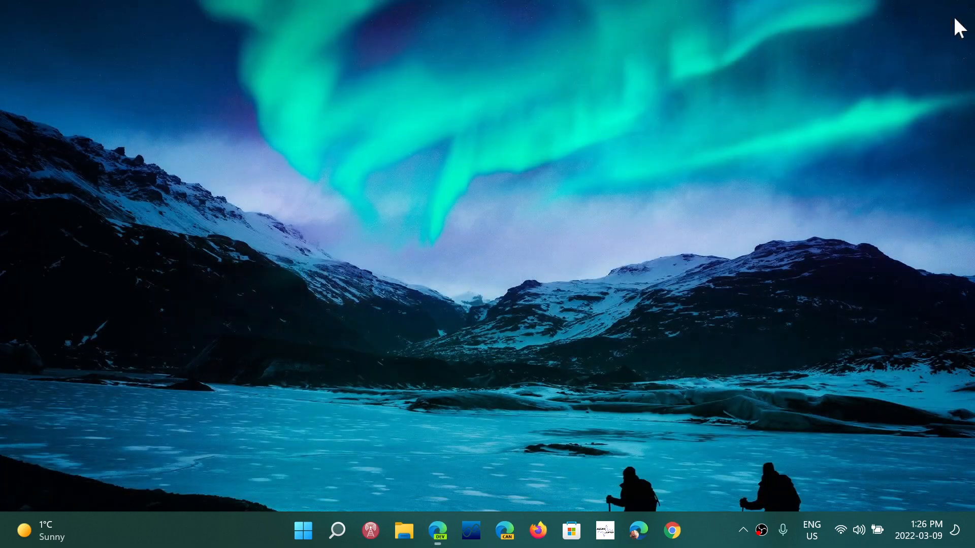
mouse_move(614, 261)
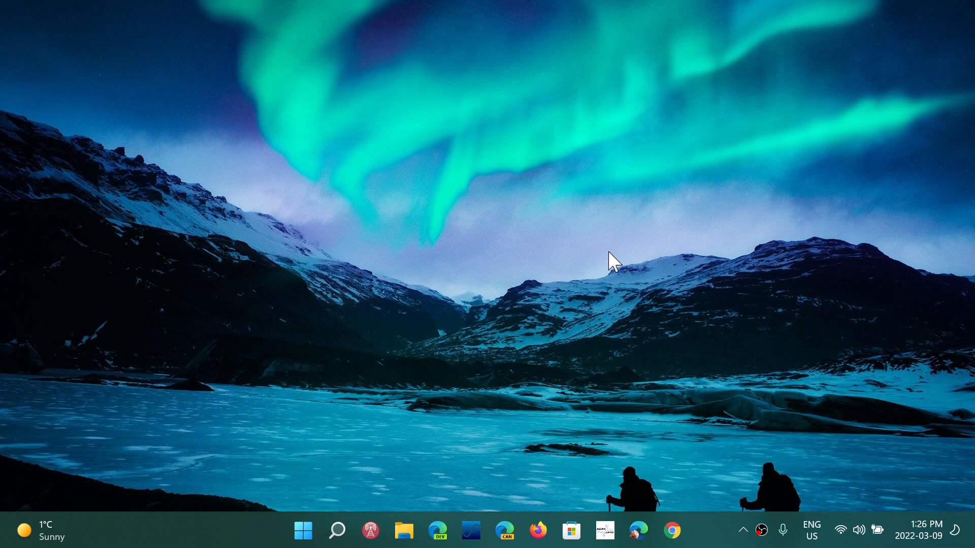